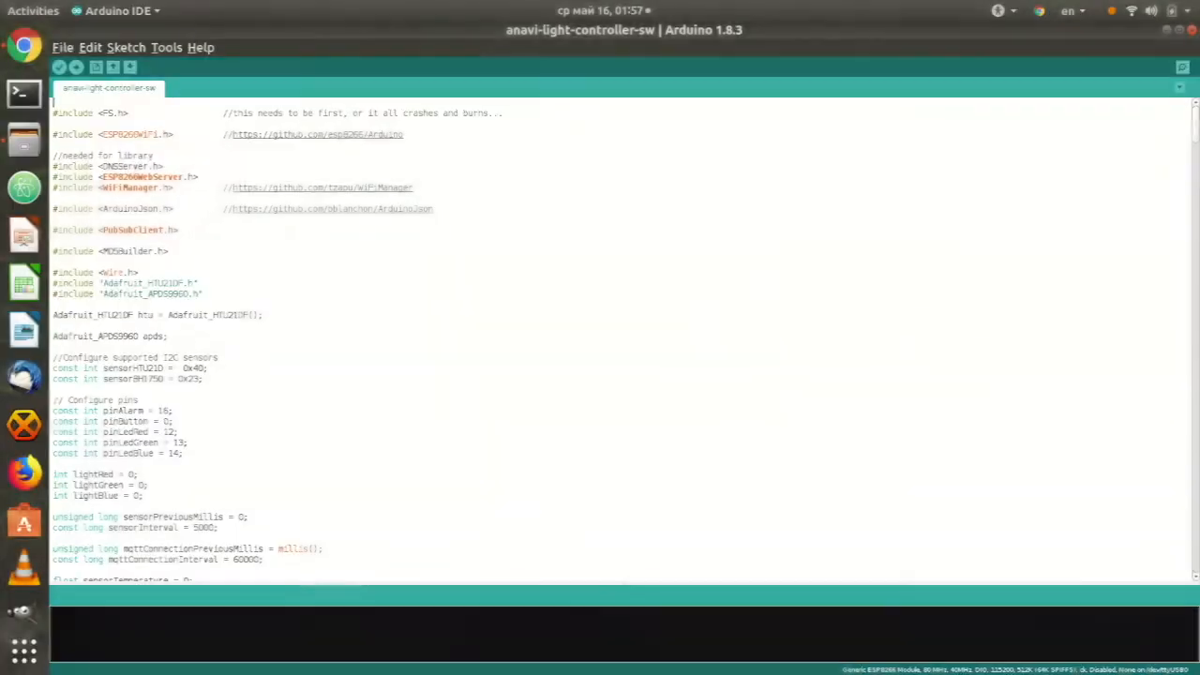
pyautogui.scroll(-3)
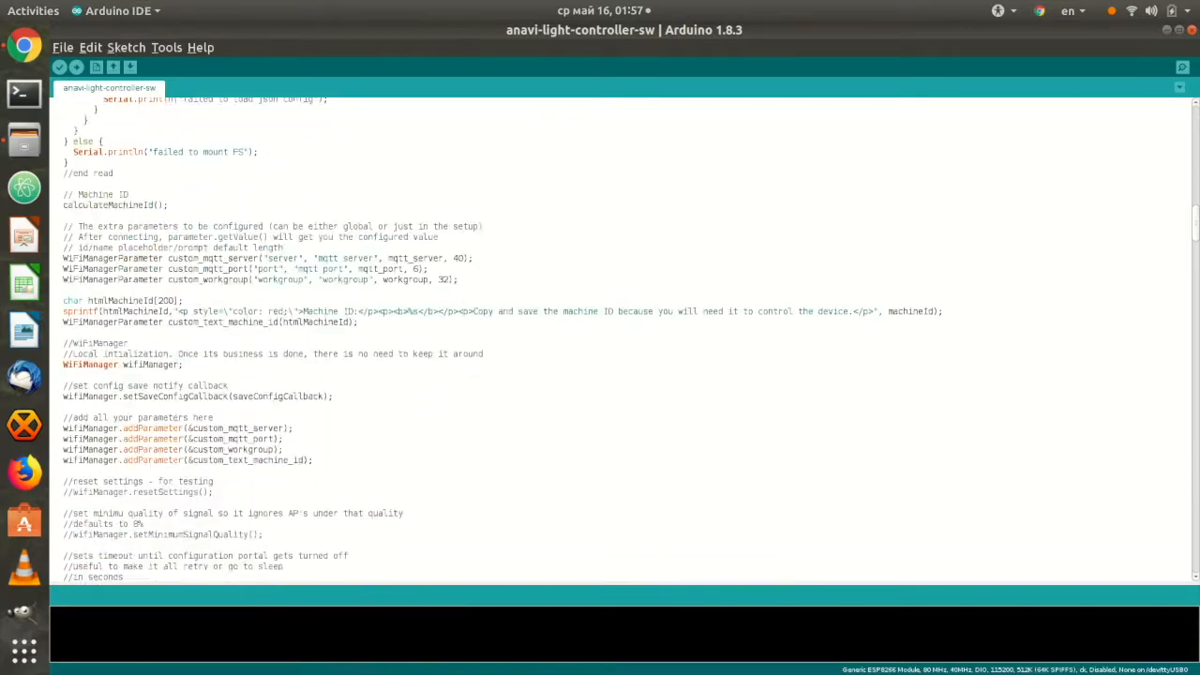